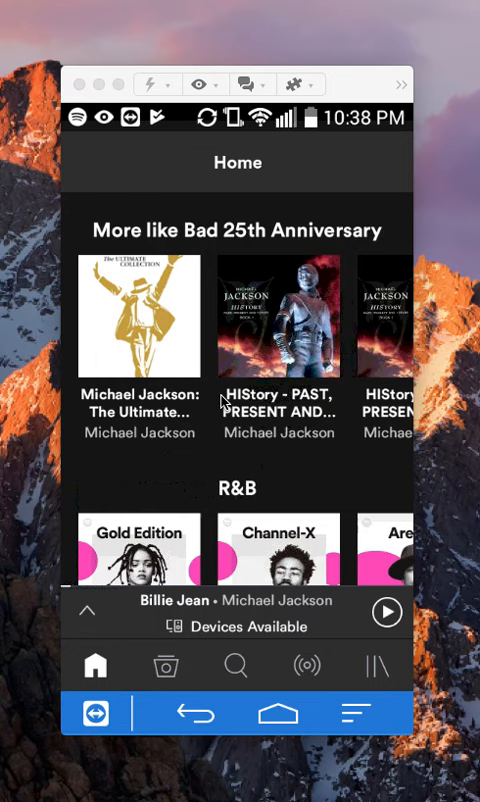
mouse_move(388, 688)
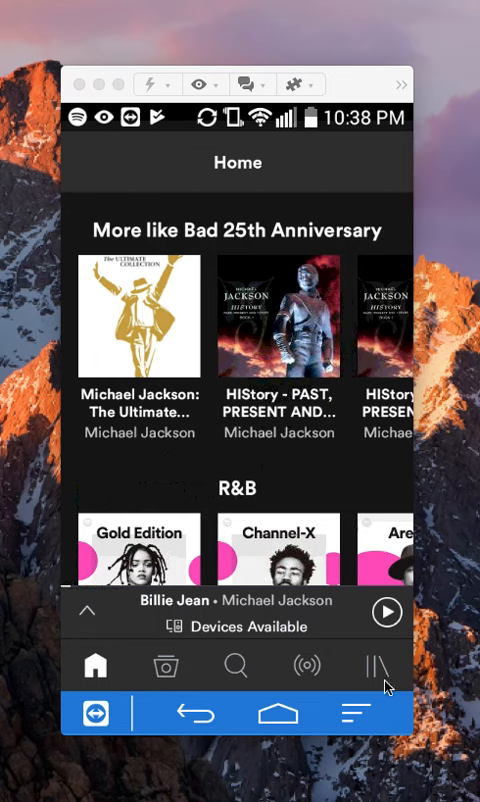
mouse_move(360, 692)
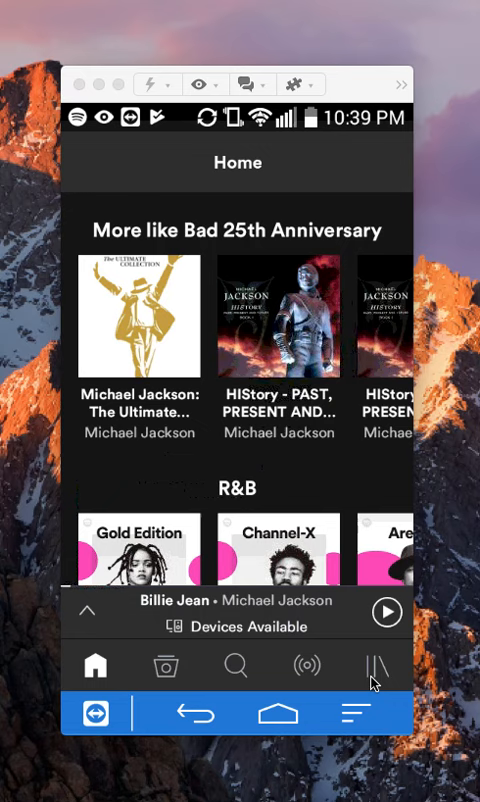
Go to the Your Library tab from the home feed.
click(377, 665)
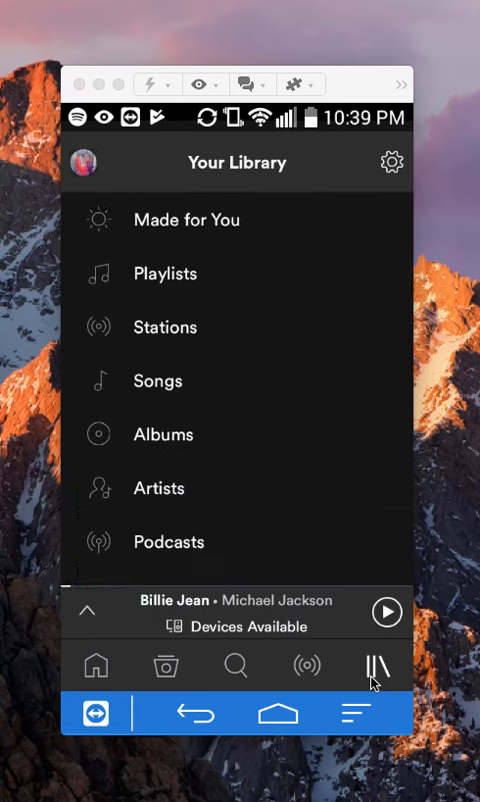
mouse_move(167, 304)
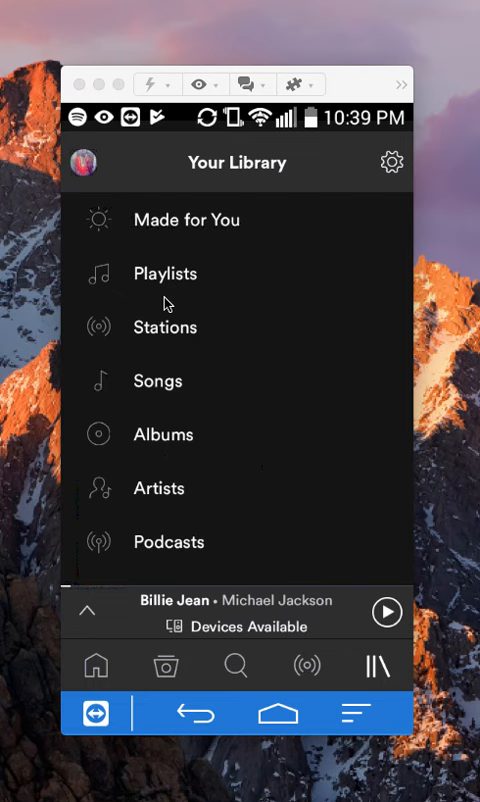
Open Playlists in Your Library and scroll down through the saved playlists.
click(166, 273)
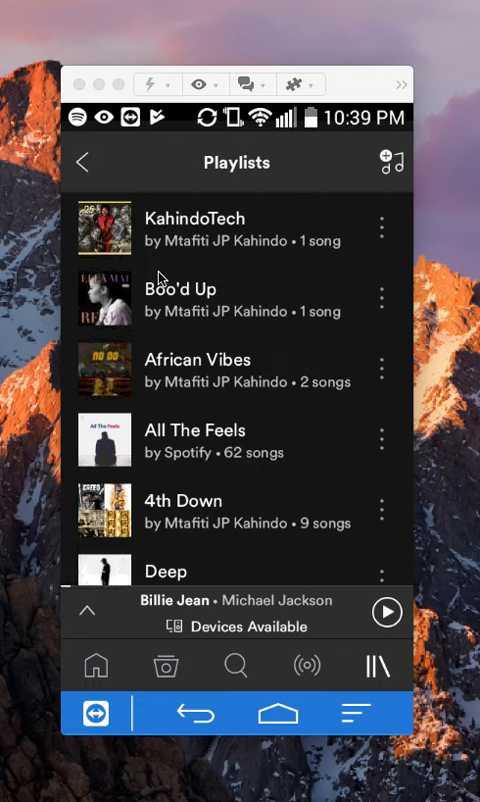
scroll(down, 3)
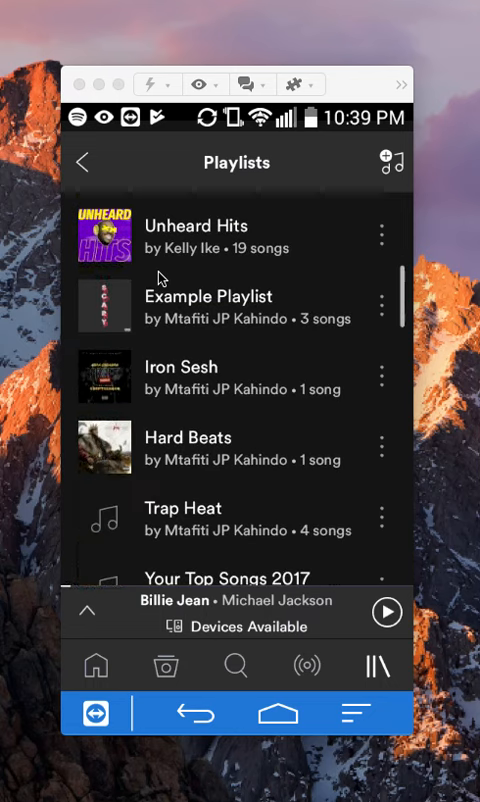
scroll(down, 3)
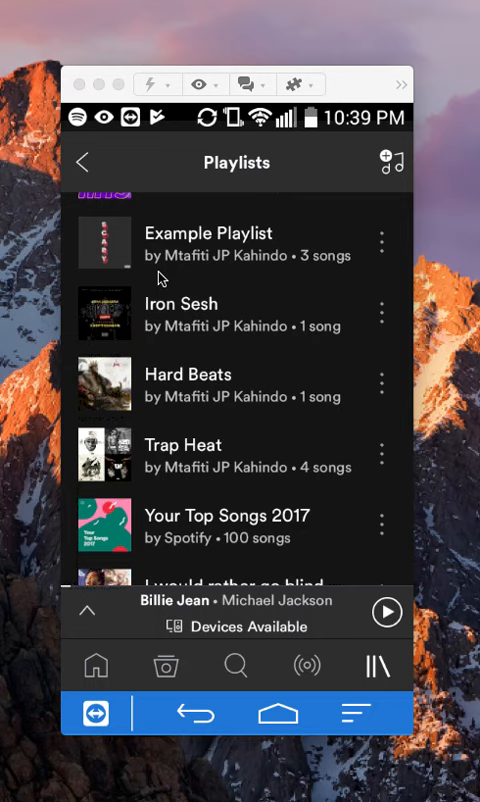
scroll(down, 3)
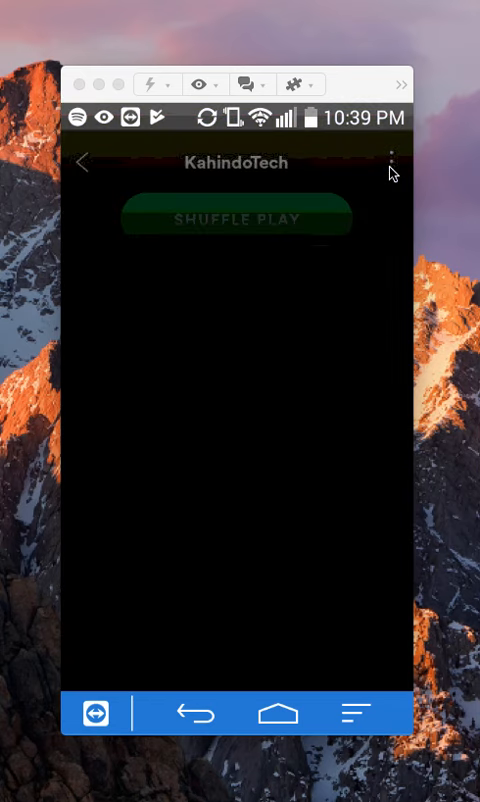
Open the KahindoTech playlist's three-dot options menu.
click(391, 160)
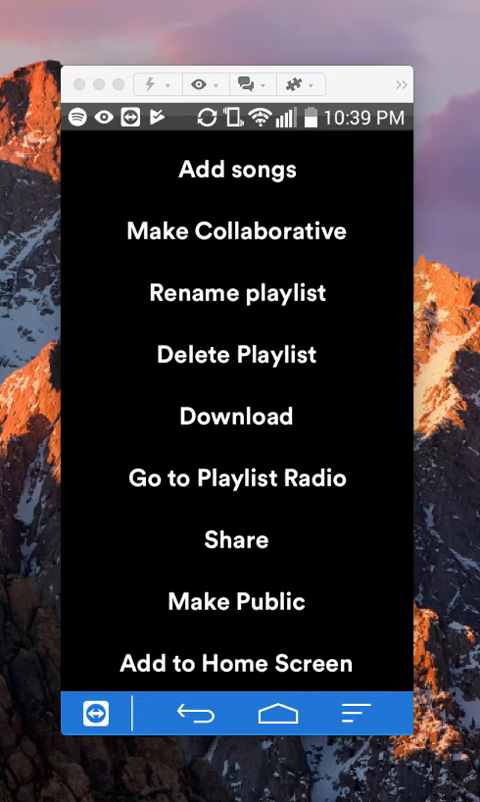
scroll(up, 3)
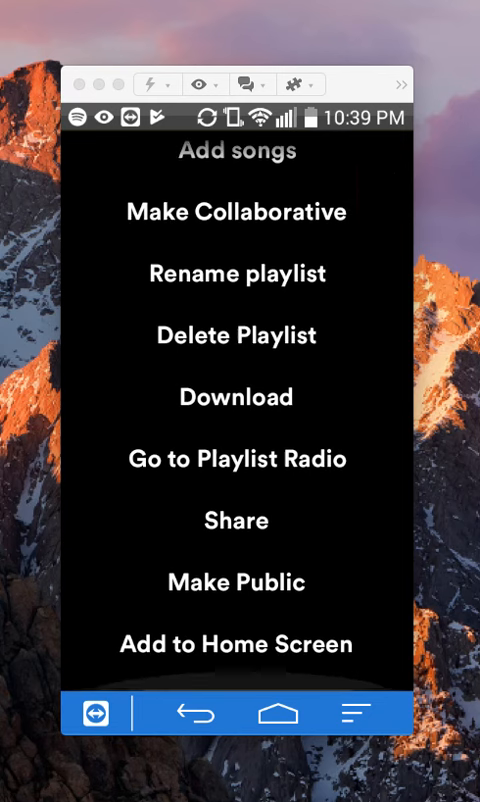